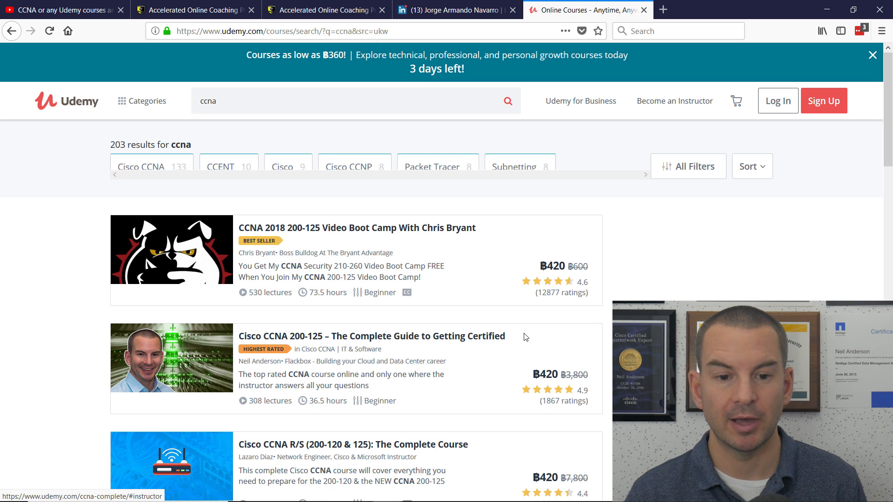
Bring up the YouTube tab with the 'CCNA or any Udemy courses are NOT worth it' video.
scroll("down", 3)
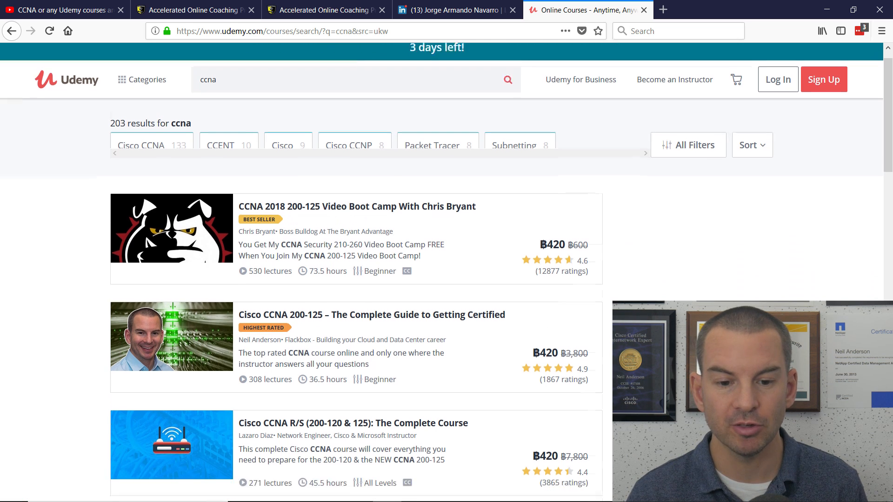
scroll("down", 3)
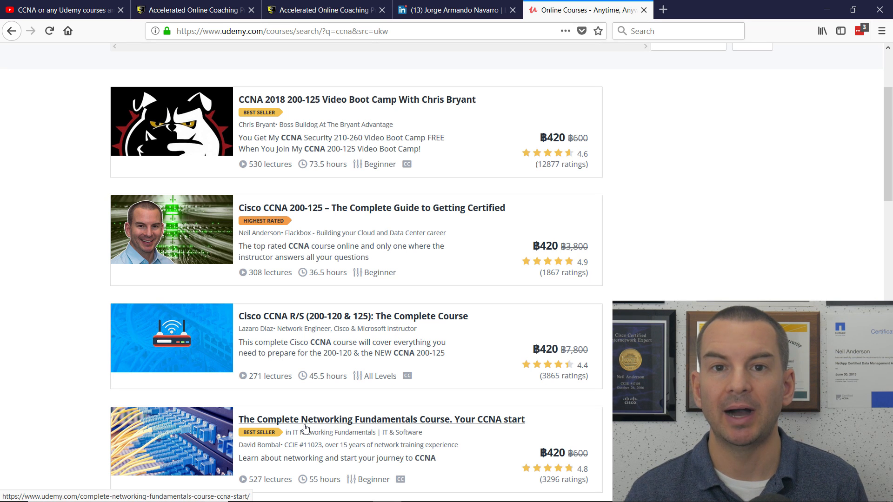
scroll("up", 3)
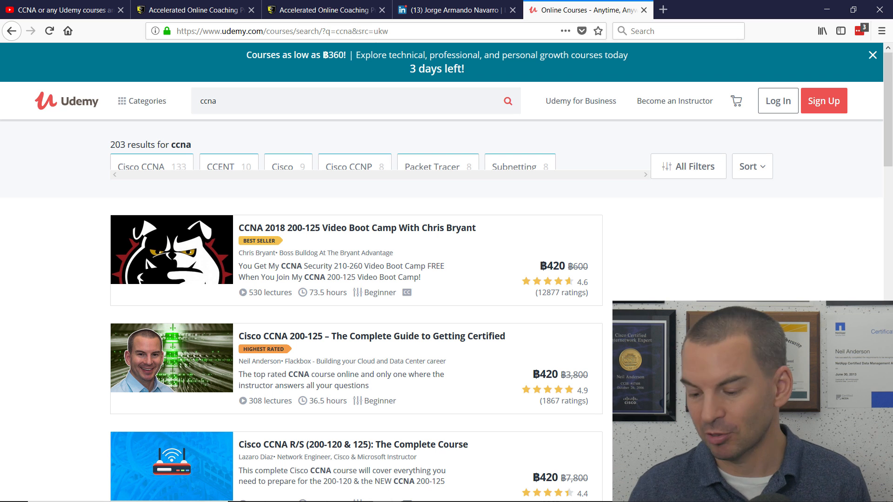
left_click(65, 9)
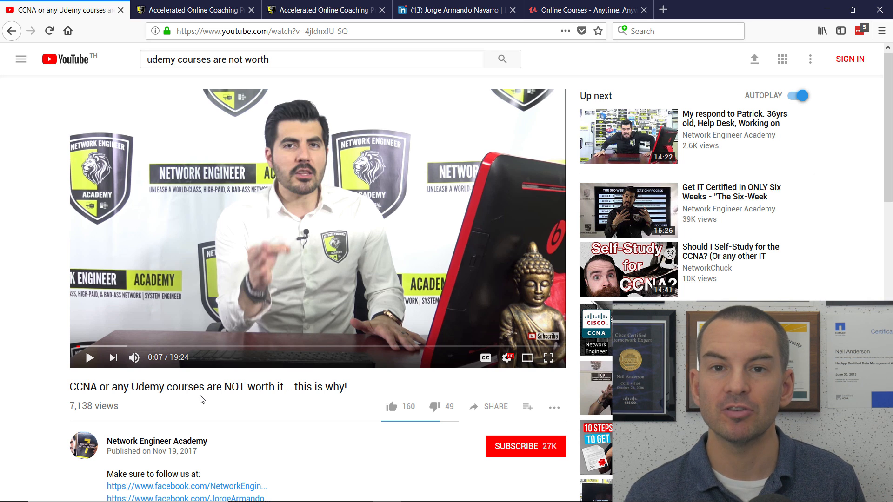
mouse_move(330, 407)
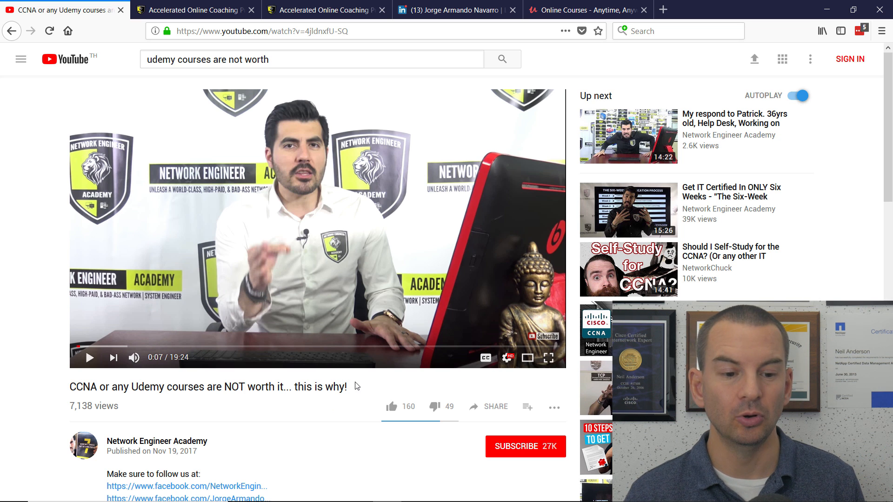
mouse_move(181, 456)
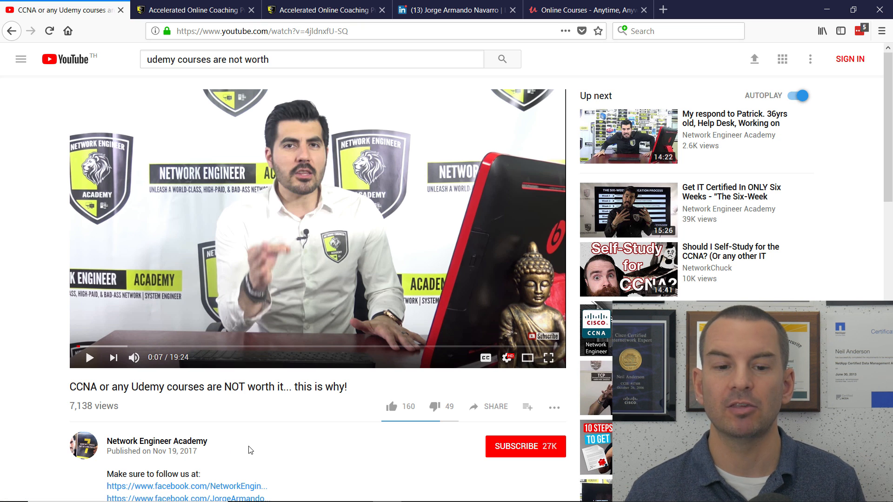
mouse_move(409, 255)
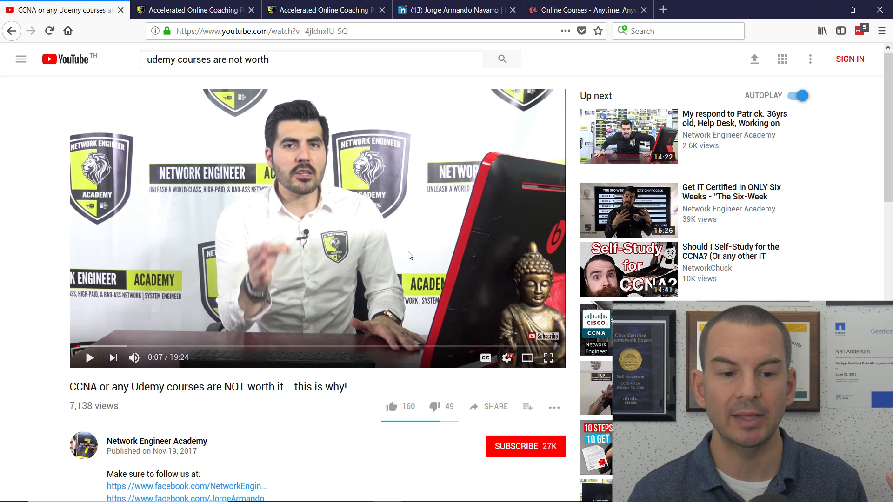
mouse_move(402, 471)
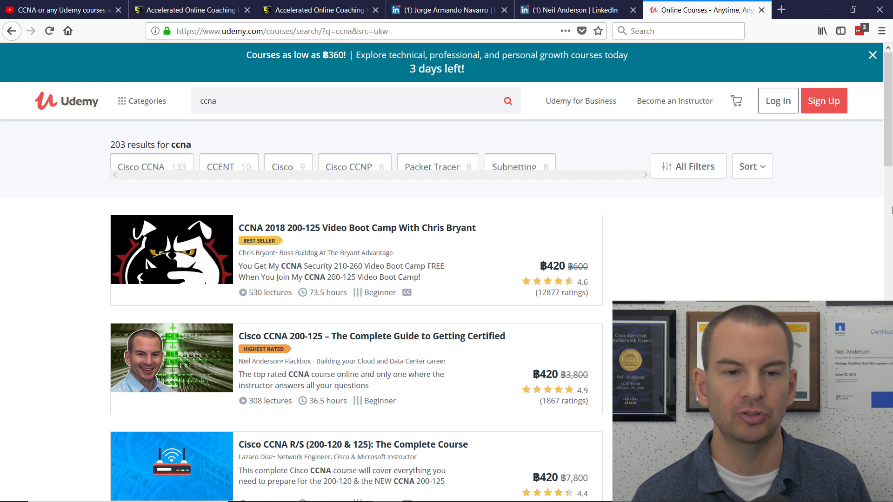
left_click(191, 9)
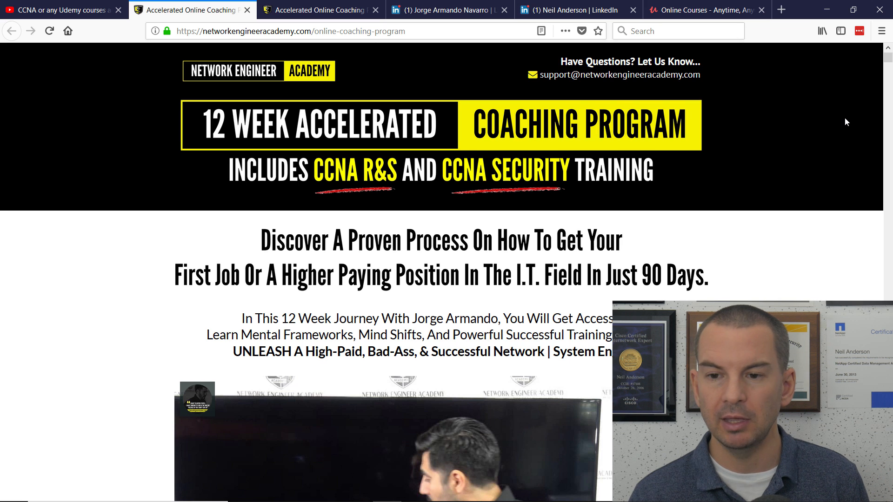
scroll("down", 3)
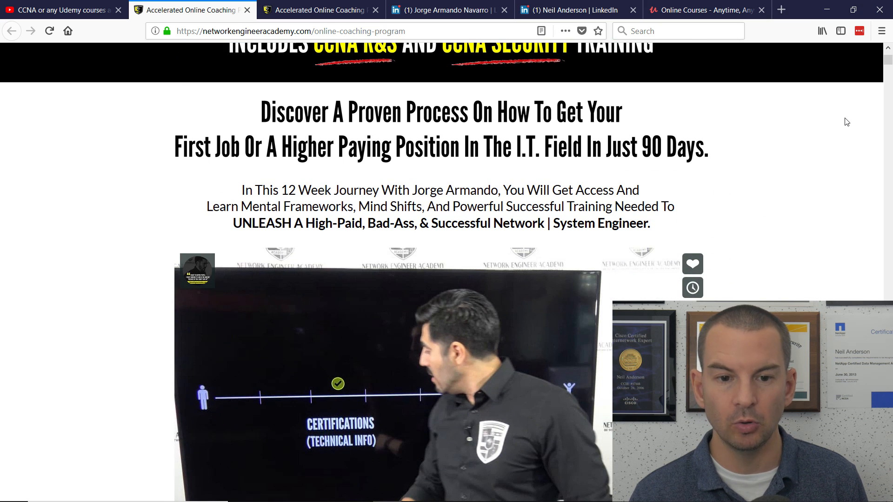
scroll("down", 3)
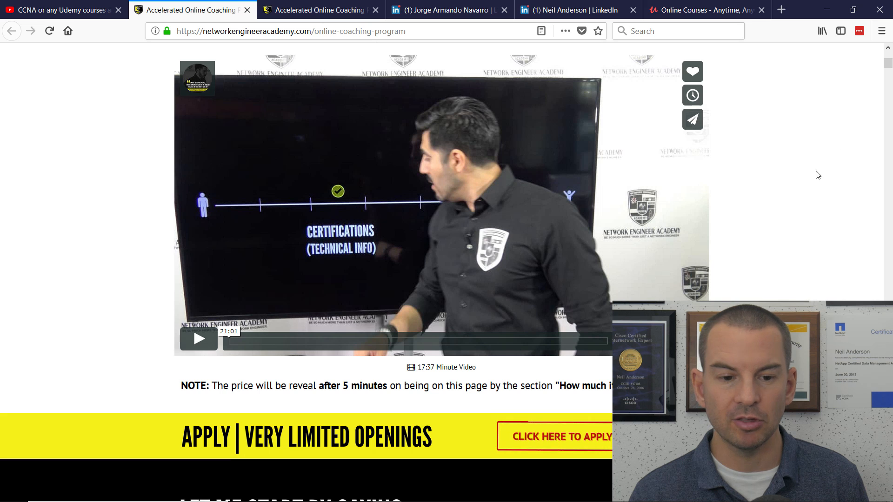
mouse_move(787, 192)
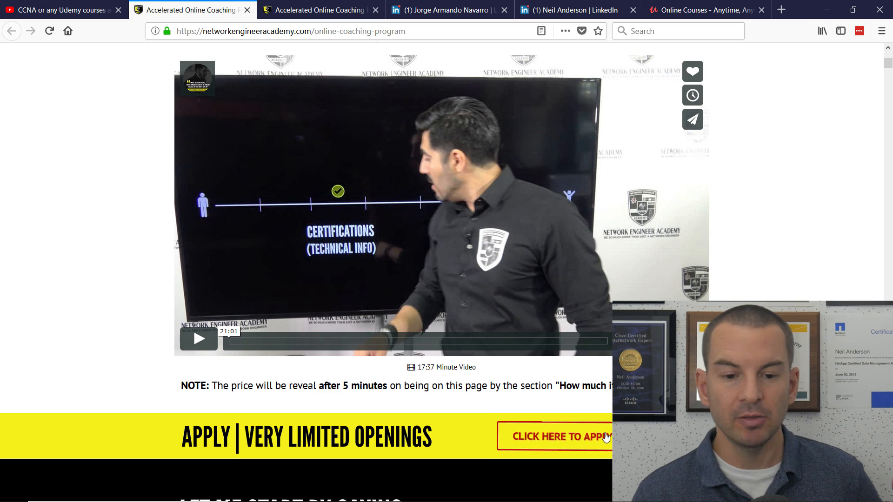
scroll("down", 3)
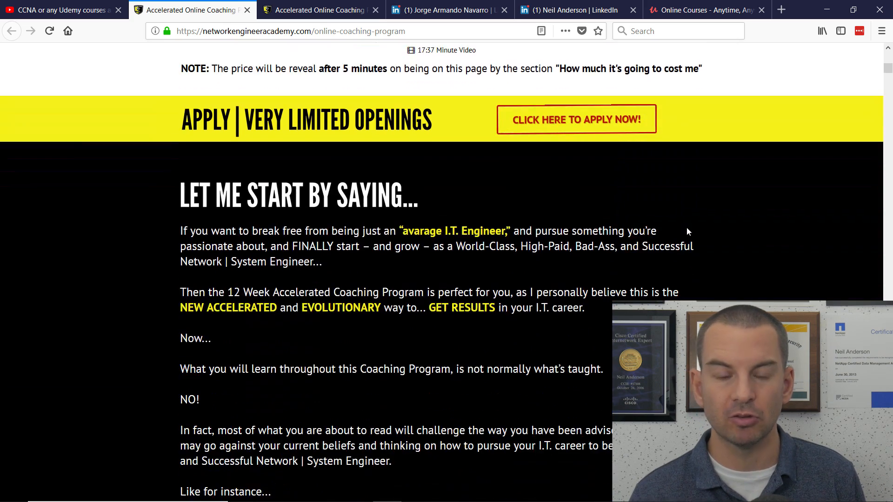
scroll("down", 3)
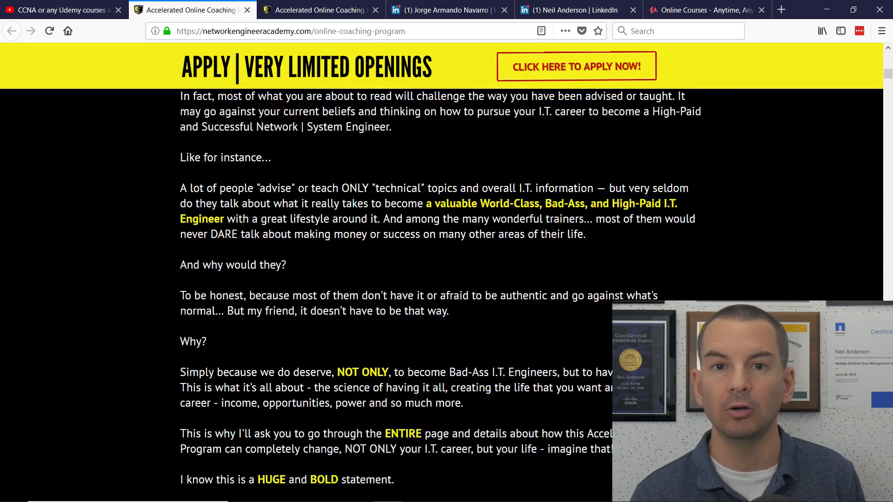
scroll("down", 3)
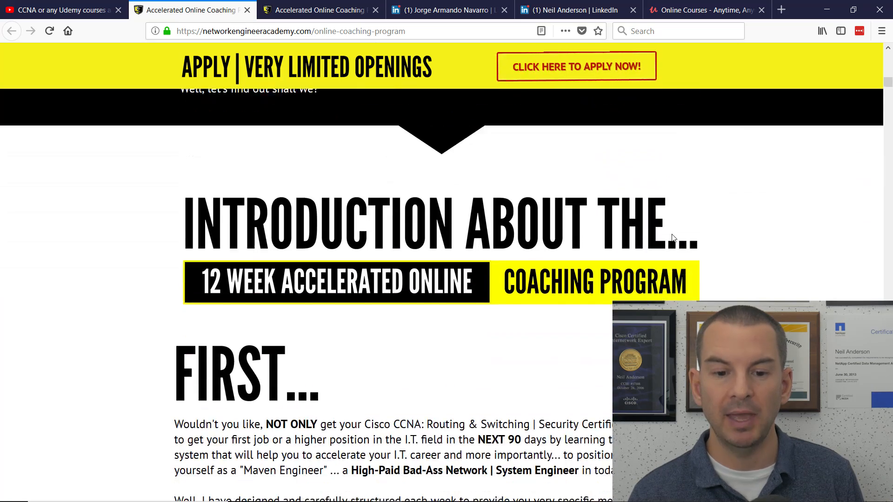
scroll("down", 3)
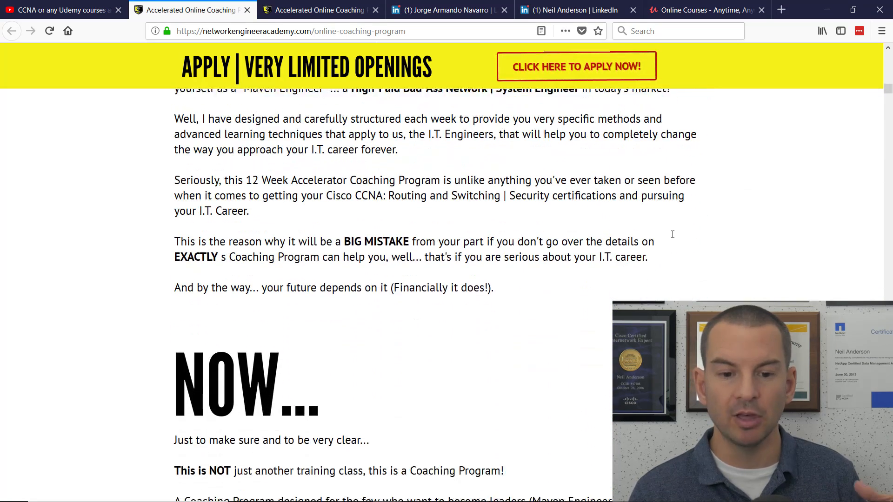
scroll("down", 3)
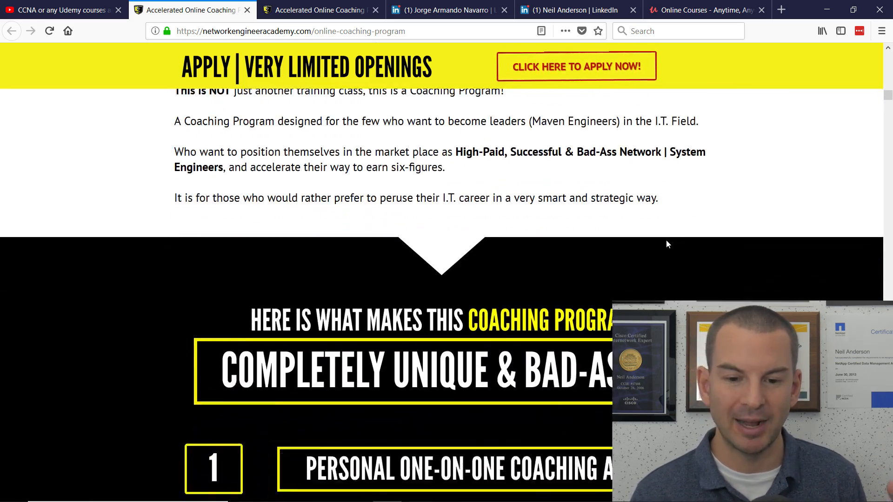
scroll("down", 3)
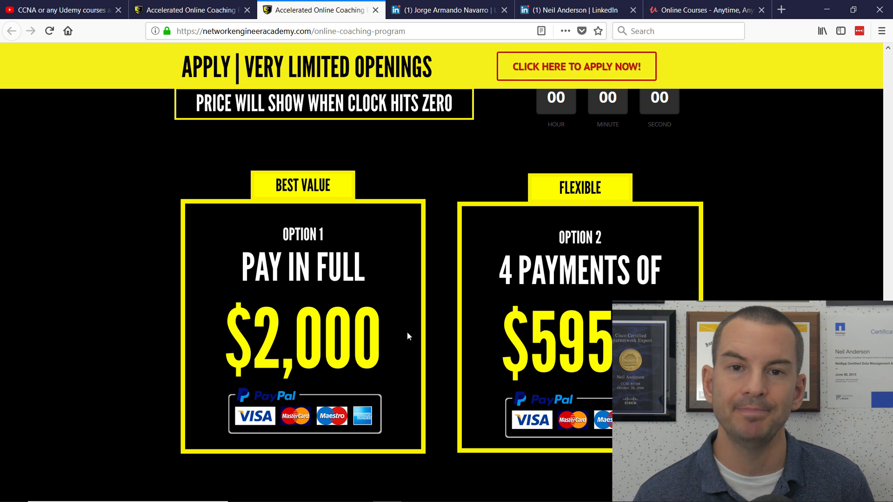
left_click(571, 10)
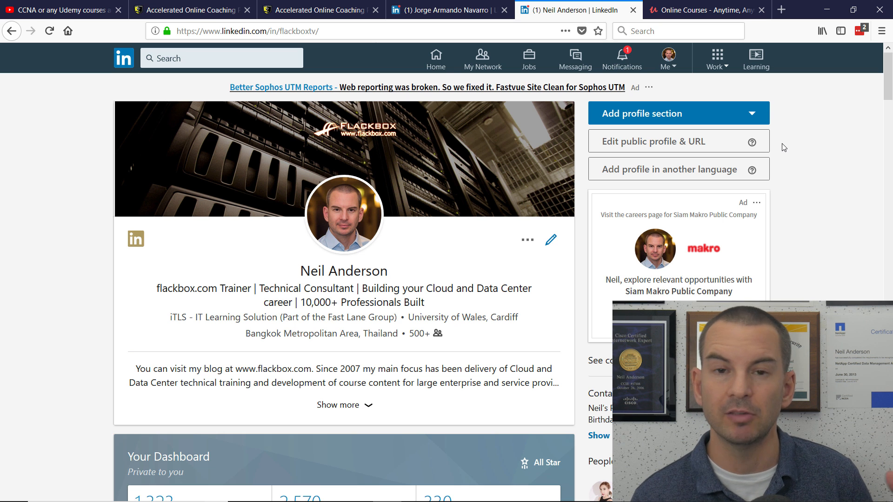
scroll("down", 3)
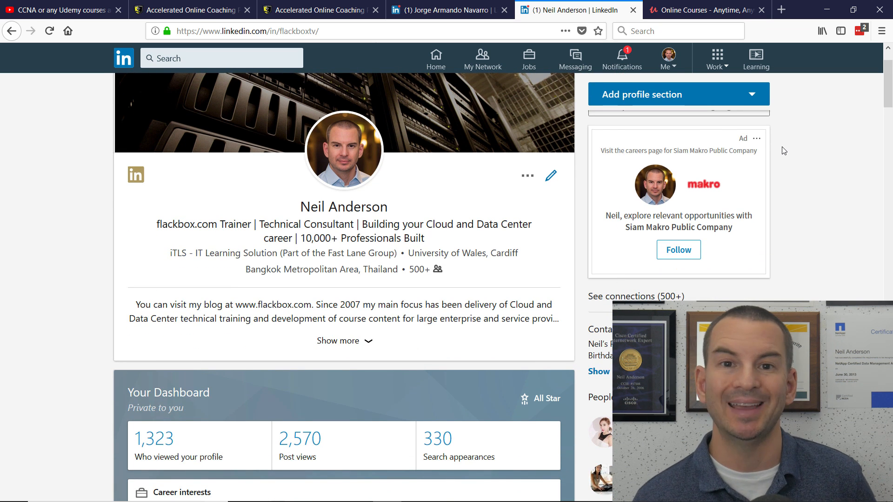
scroll("down", 3)
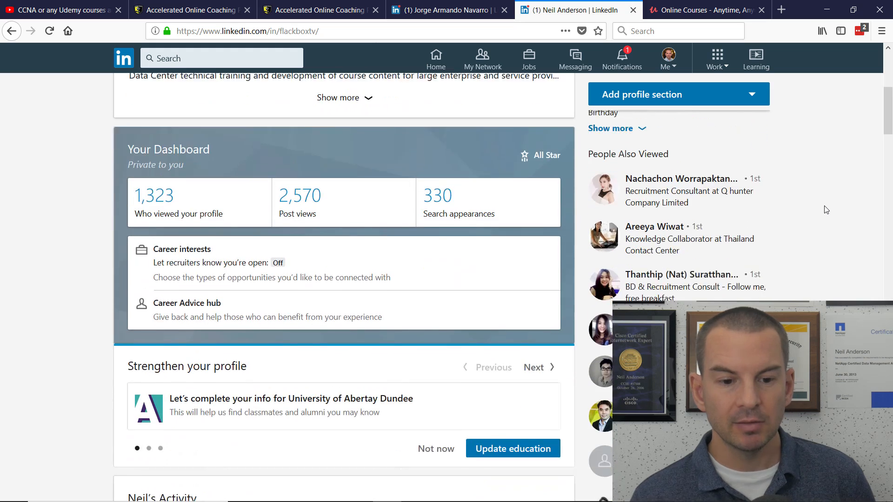
scroll("down", 3)
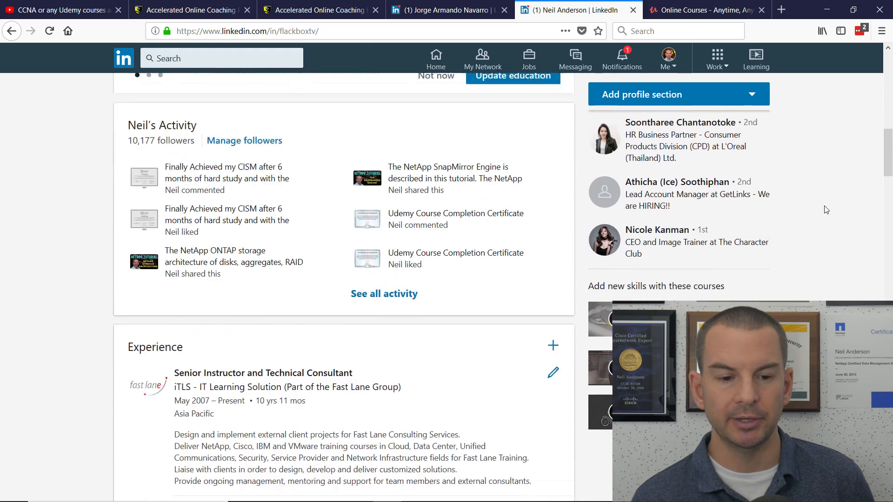
scroll("down", 3)
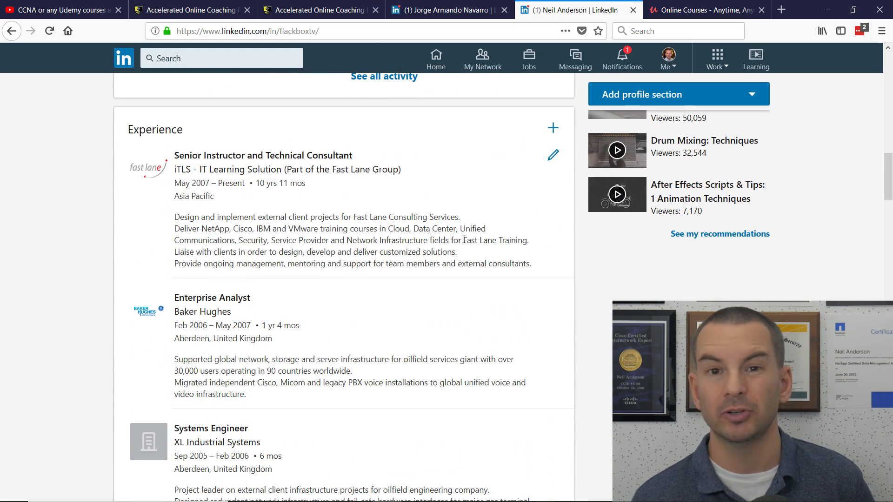
Continue past Skills and Recommendations to Accomplishments listing 21 certifications including CCSI and CCIE.
scroll("down", 3)
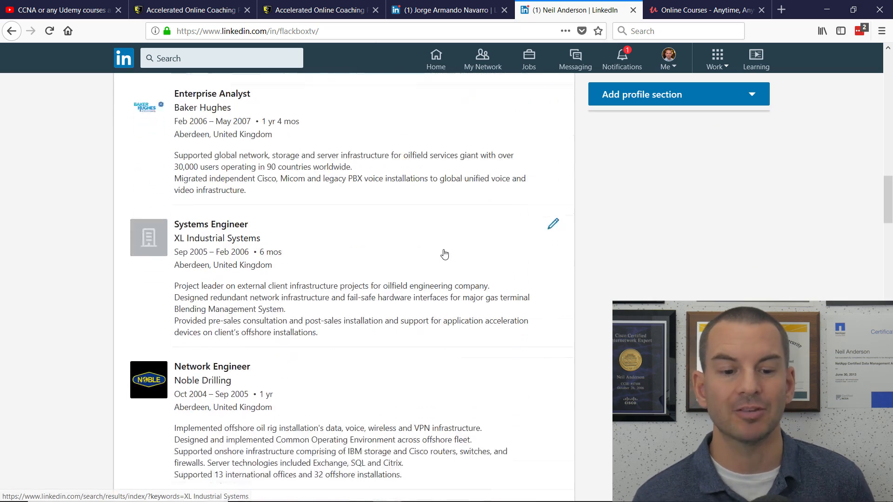
scroll("down", 3)
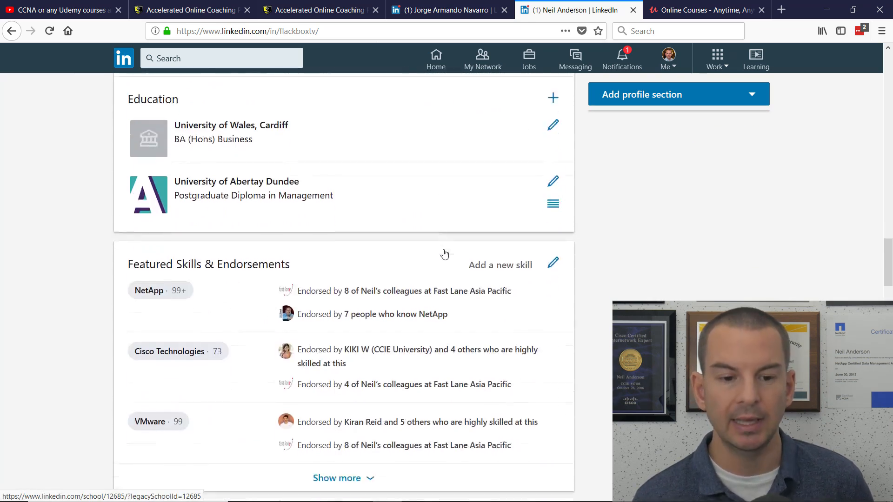
scroll("down", 3)
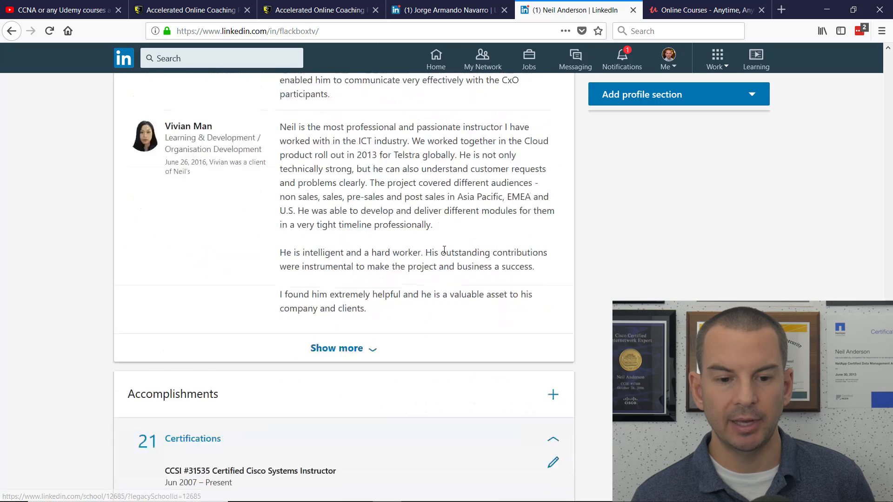
scroll("down", 3)
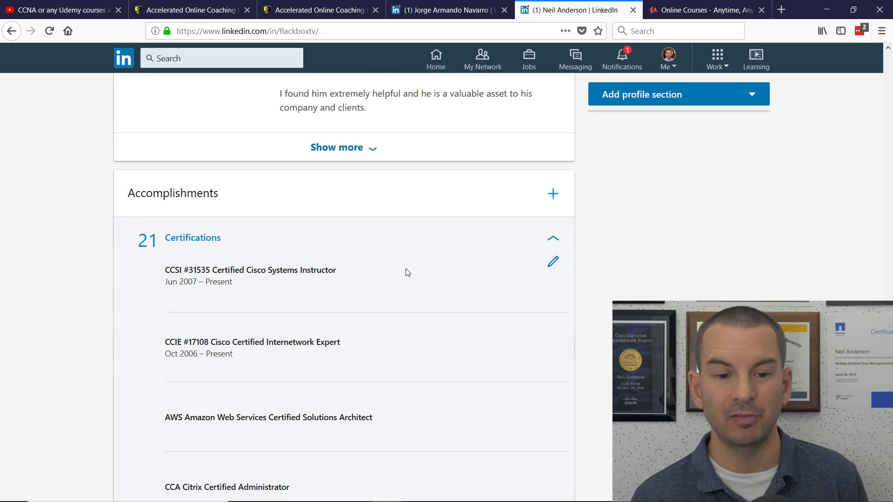
mouse_move(432, 283)
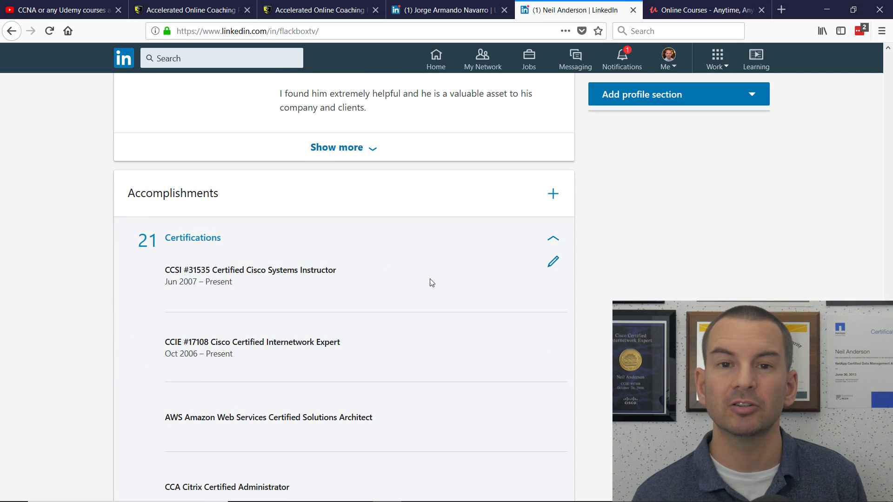
mouse_move(647, 280)
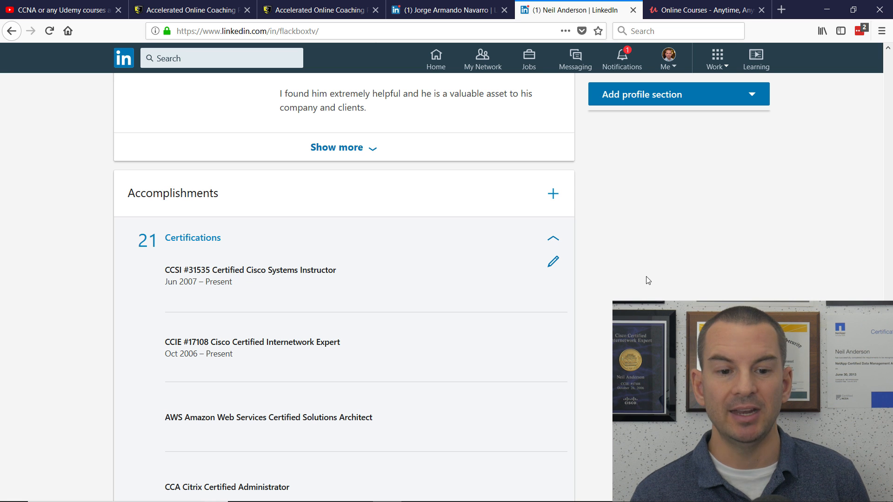
Move down the certifications to the CISSP, CCDP Design and CCNP Data Center, Routing & Switching, Security entries.
scroll("down", 3)
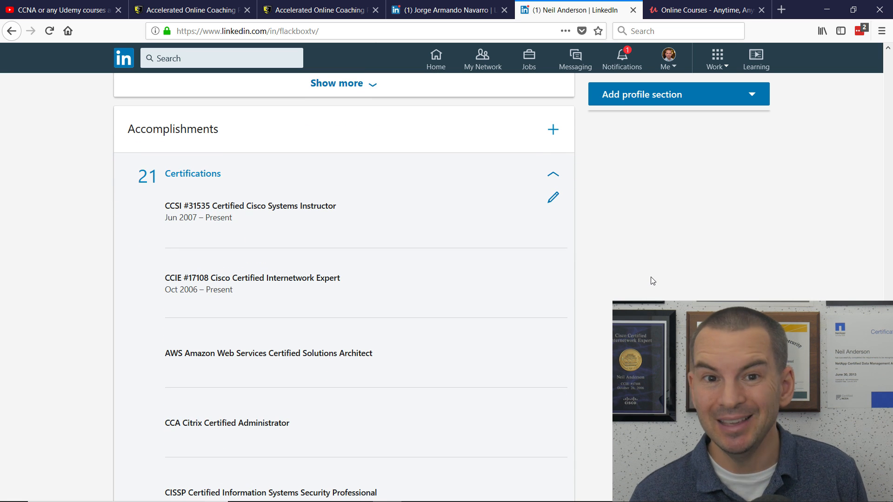
scroll("down", 3)
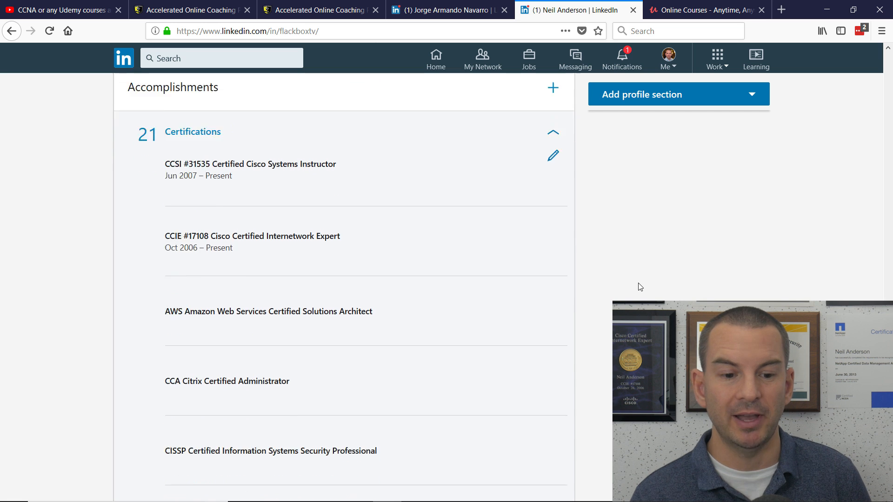
scroll("down", 3)
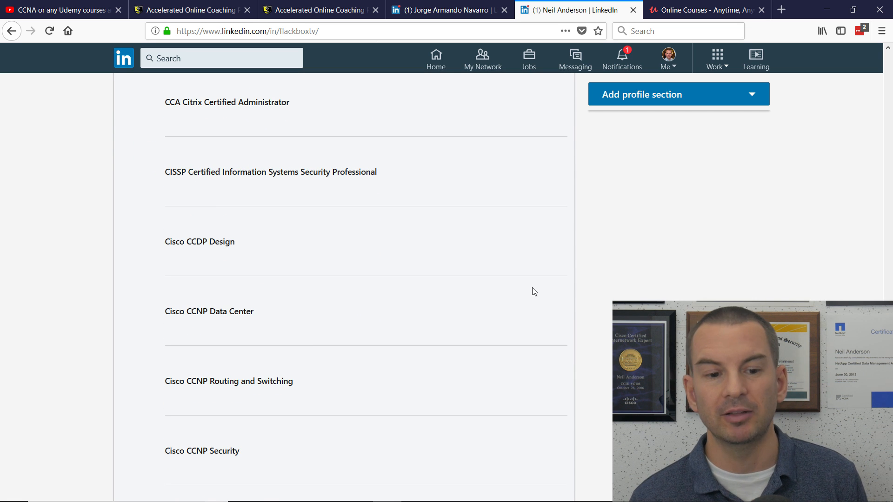
mouse_move(290, 324)
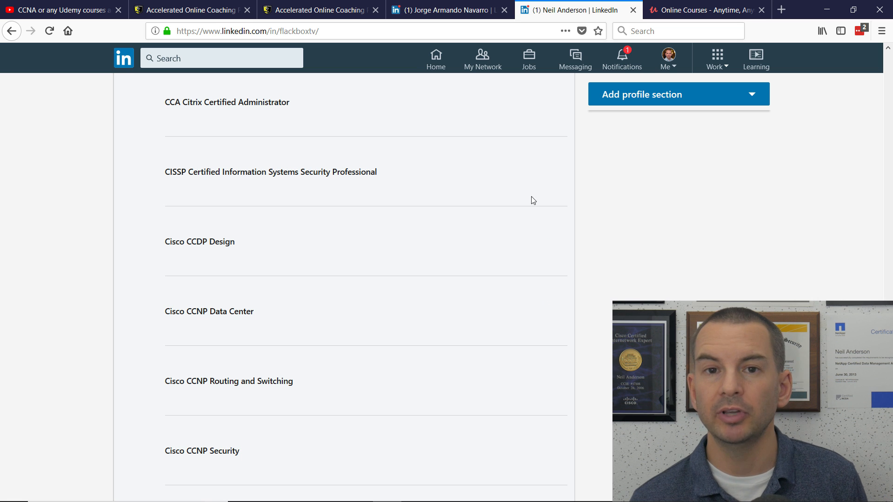
left_click(452, 9)
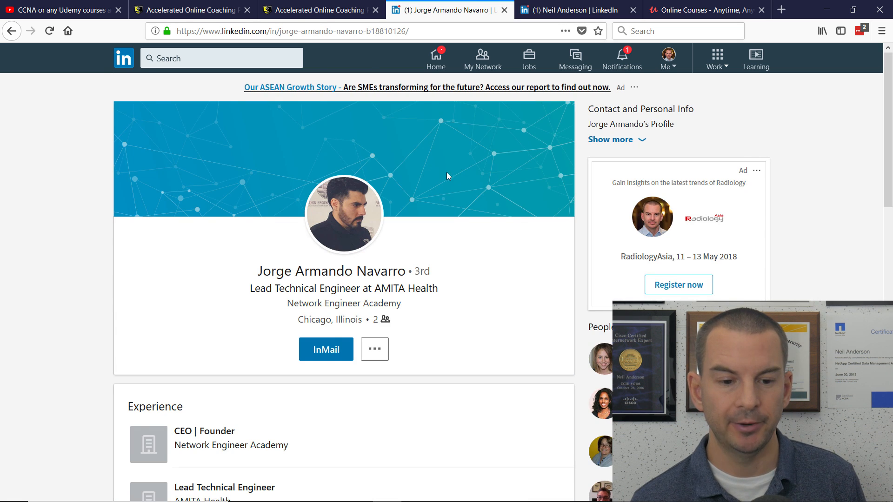
scroll("down", 3)
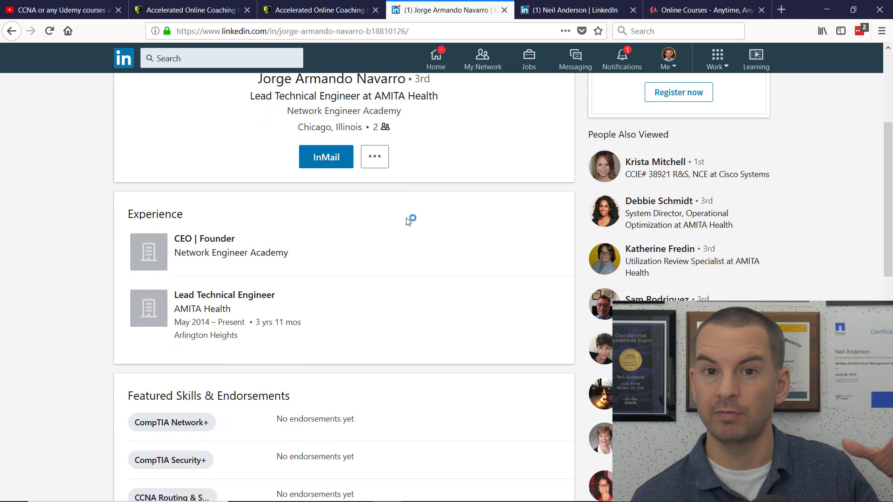
mouse_move(253, 262)
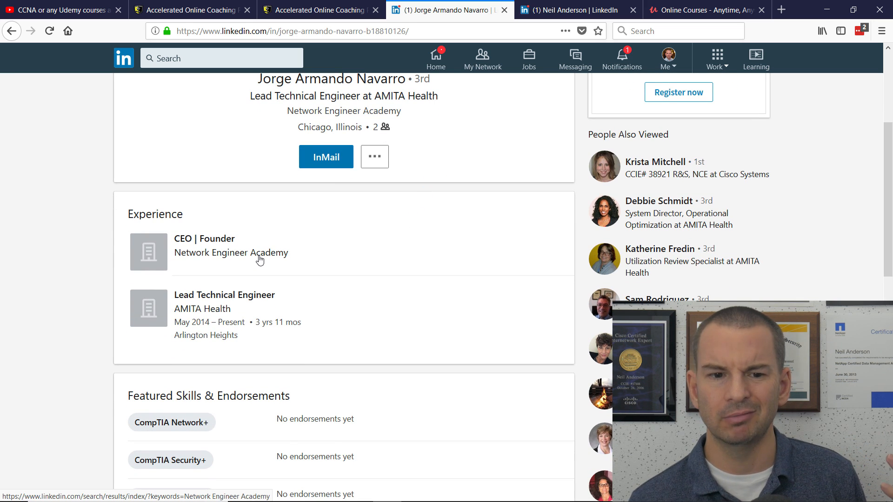
mouse_move(348, 278)
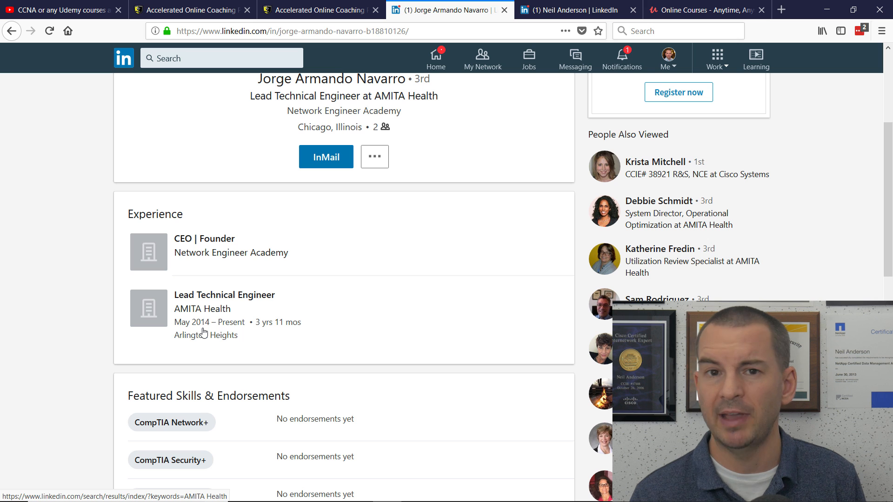
Reach his Featured Skills — CompTIA Network+, Security+, CCNA Routing & Switching — with no endorsements.
scroll("down", 3)
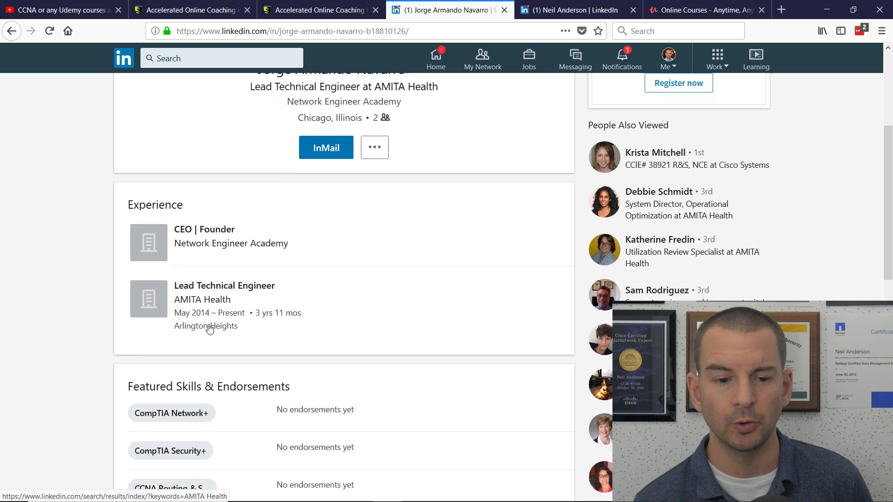
scroll("down", 3)
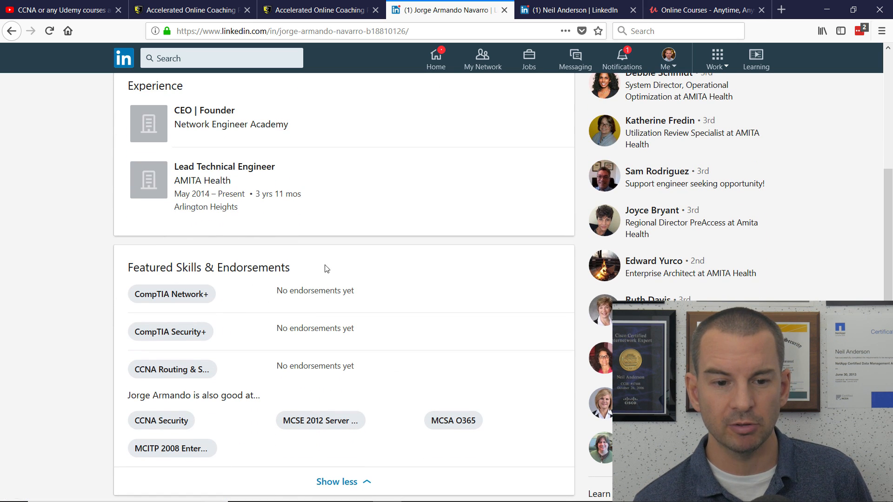
scroll("down", 3)
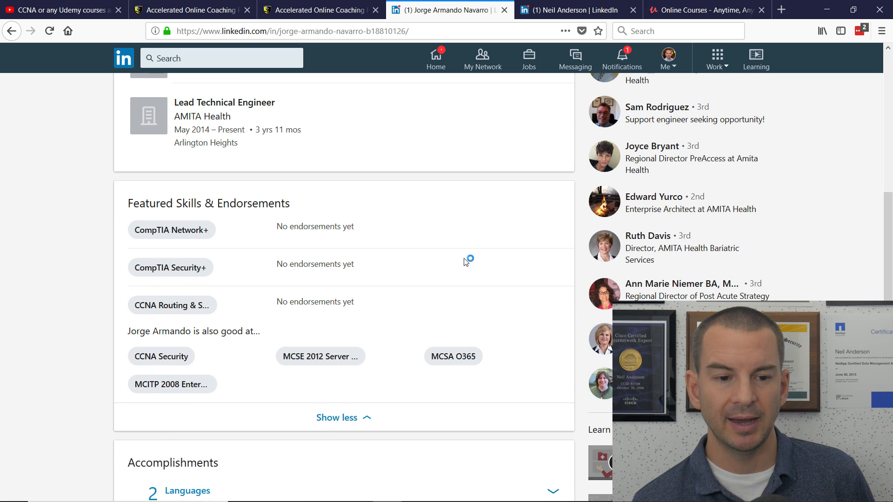
mouse_move(221, 230)
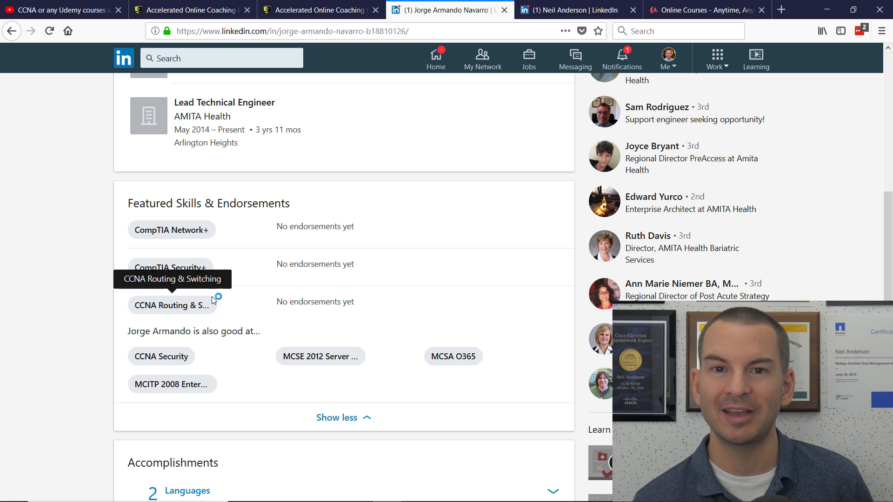
mouse_move(225, 311)
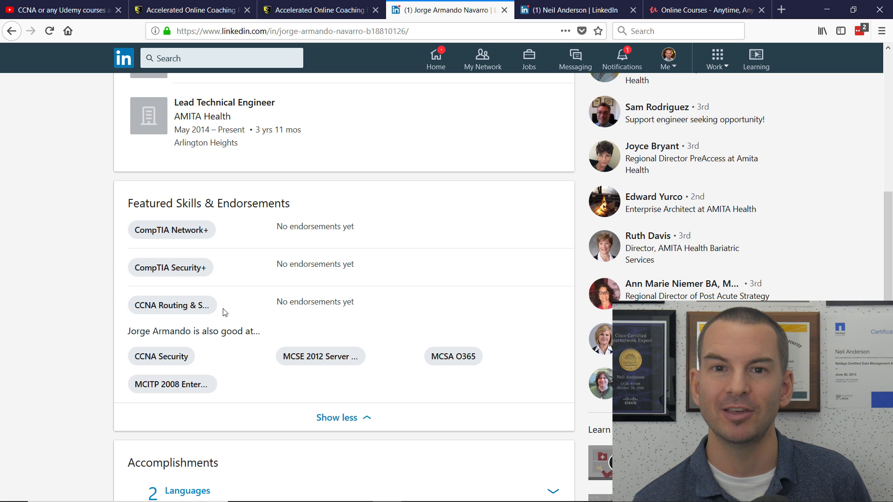